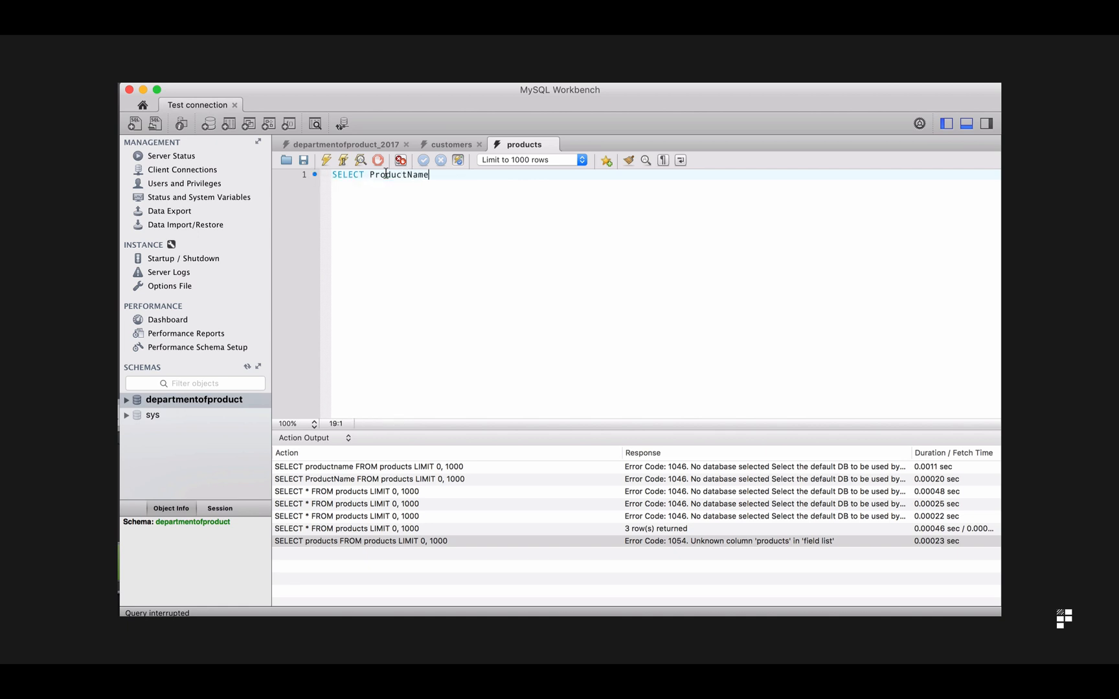
Run SELECT ProductName FROM products, listing three product names.
{"action": "type", "text": "FROM products;"}
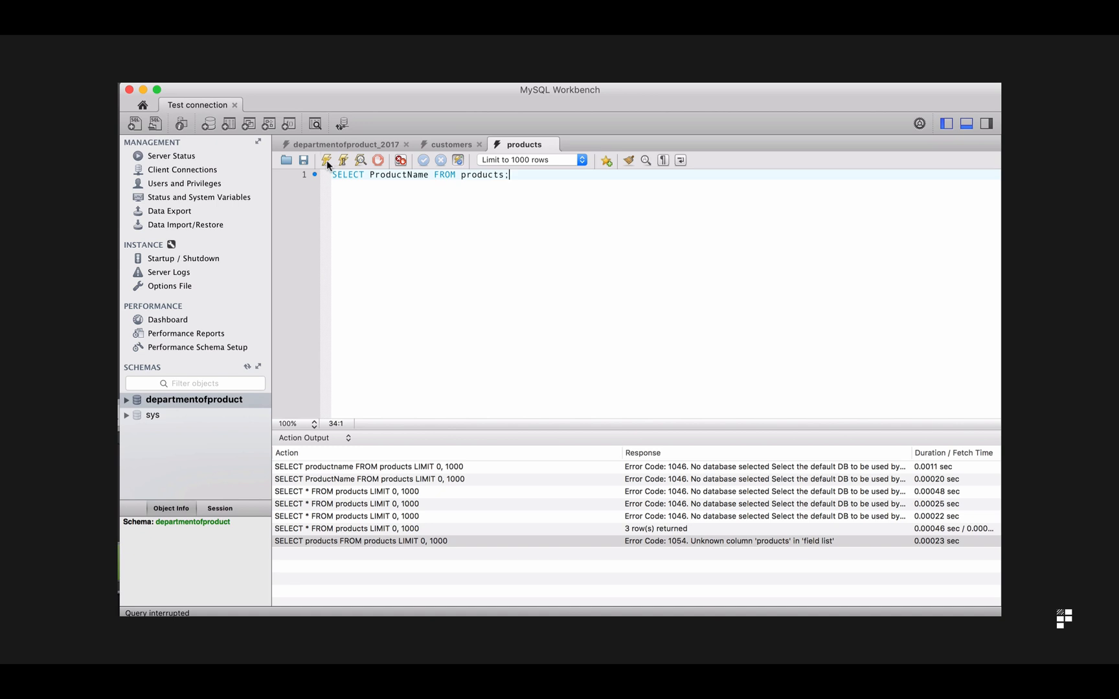
{"action": "left_click", "coordinate": [327, 160]}
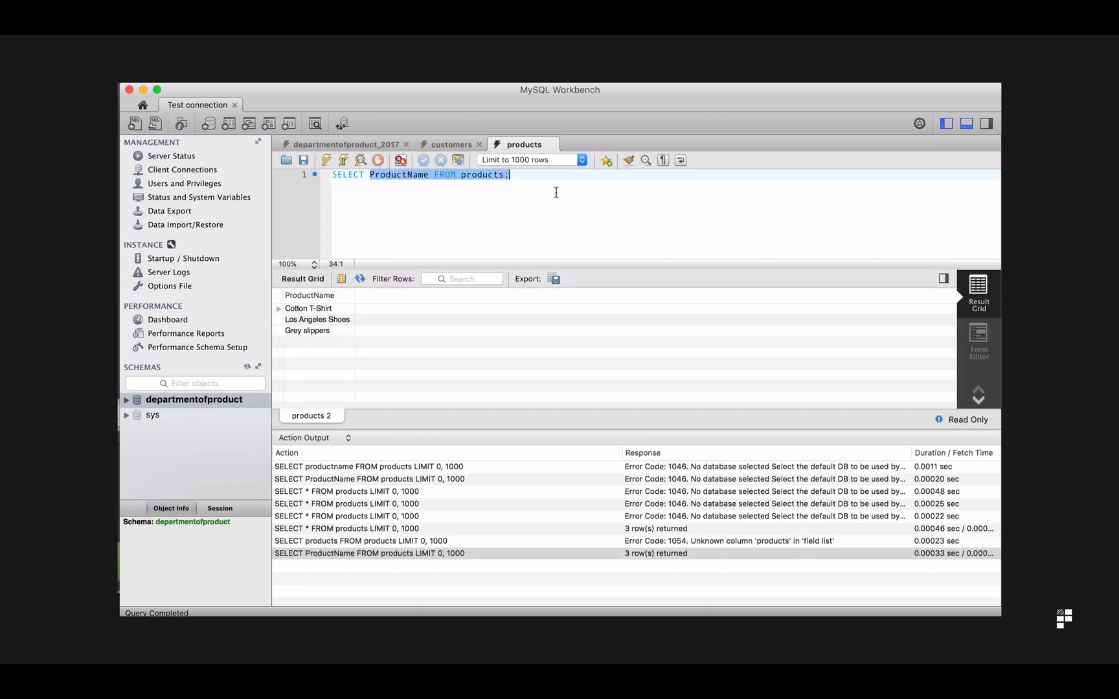
Run SELECT * FROM customers, returning all five customer rows.
{"action": "type", "text": "SELECT * FROM customers;"}
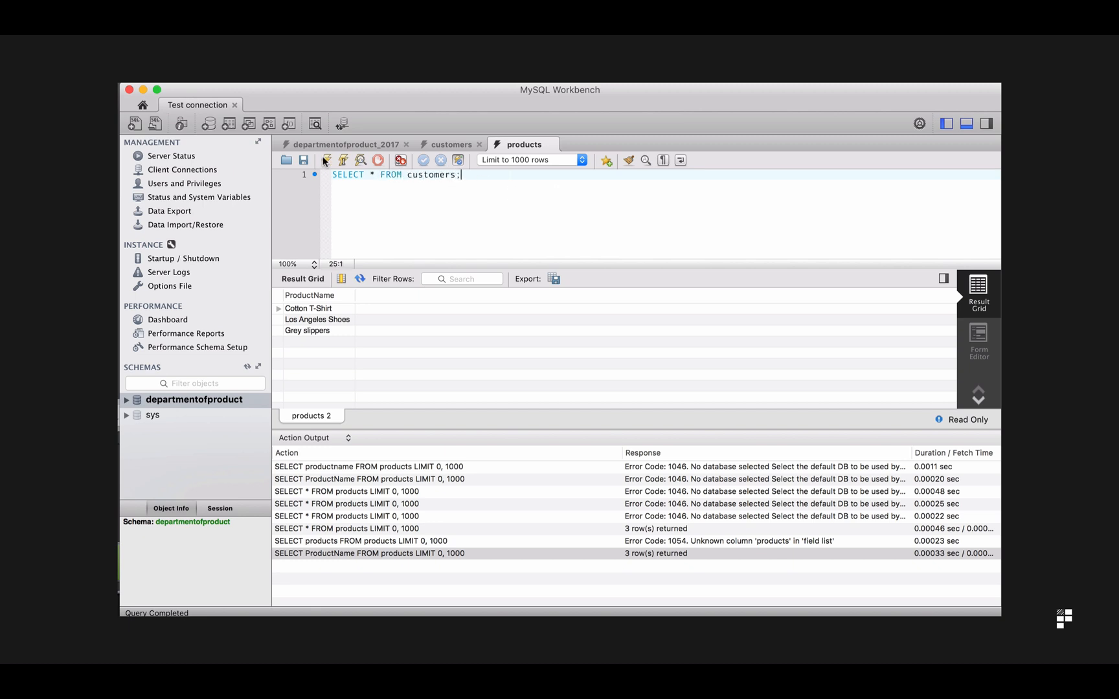
{"action": "left_click", "coordinate": [326, 160]}
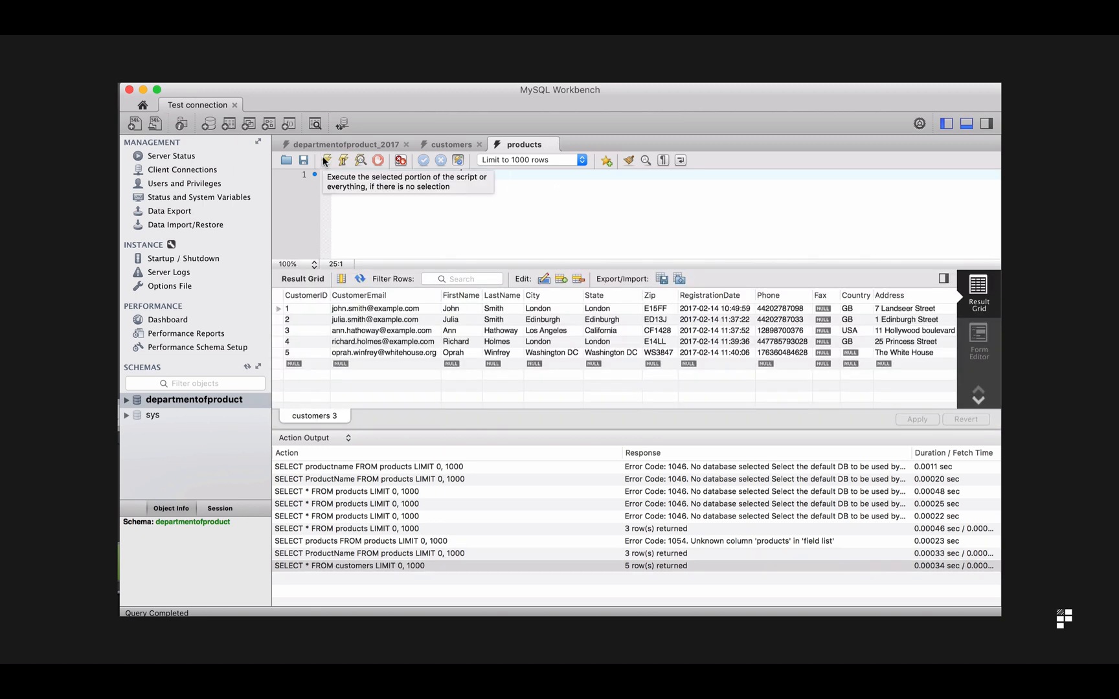